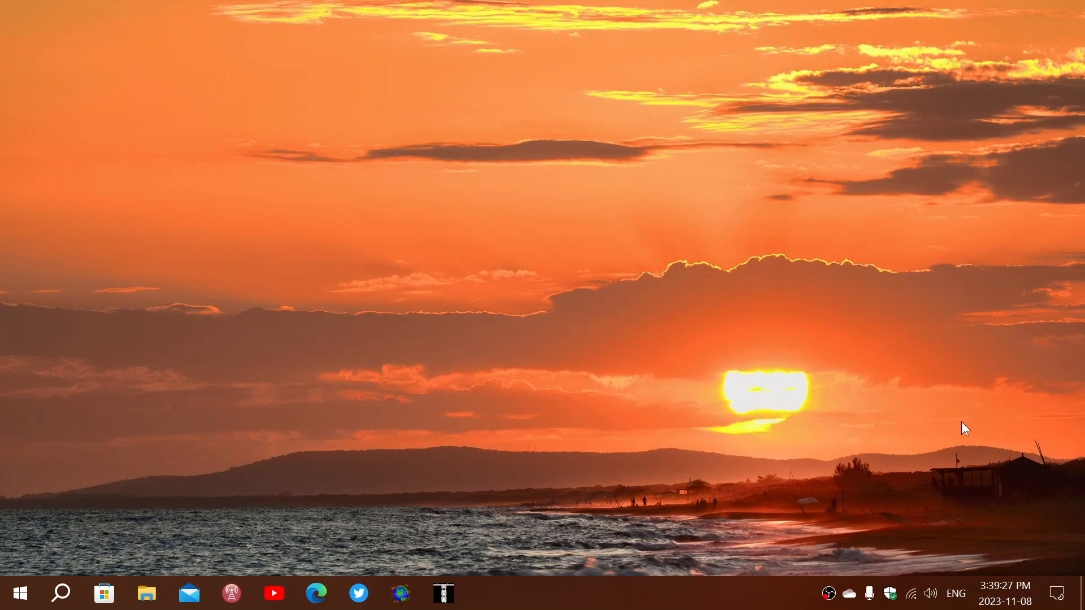
pyautogui.moveTo(45, 421)
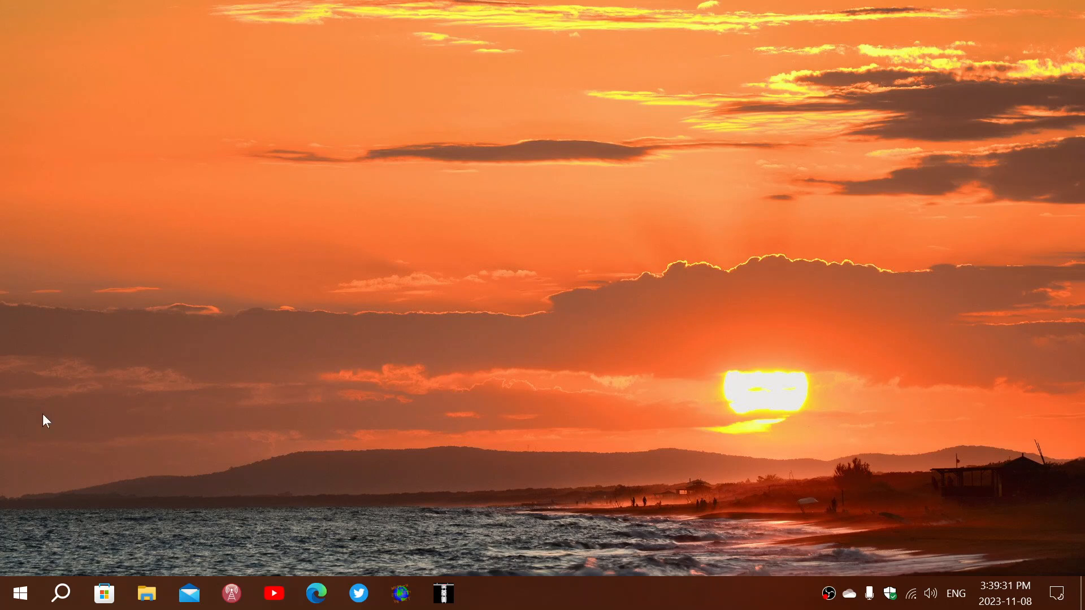
pyautogui.moveTo(105, 459)
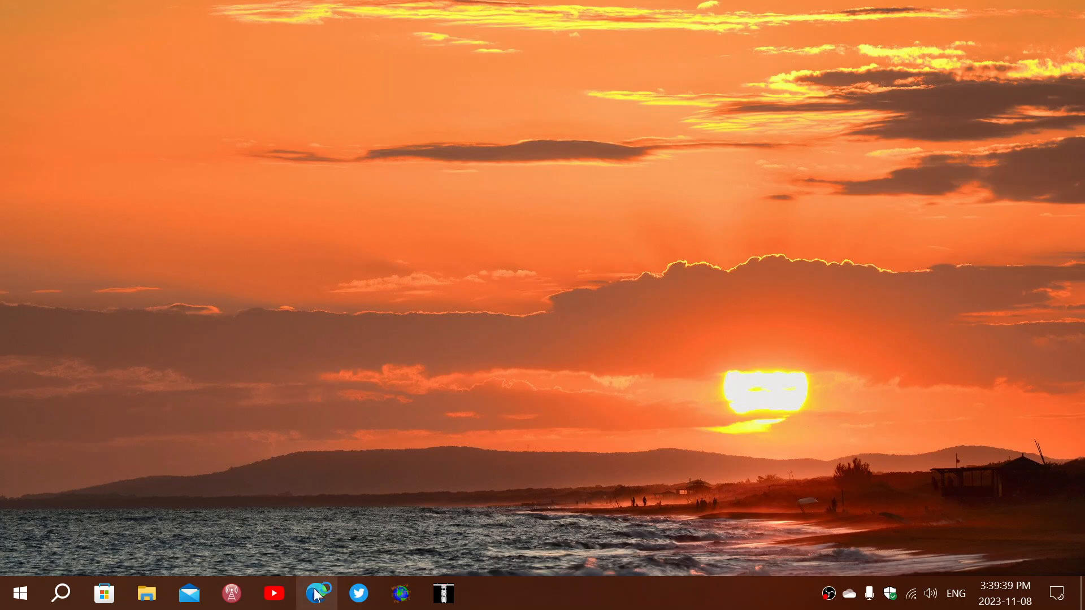
# Launch Edge from the taskbar and show the Copilot chat sidebar beside Google.
pyautogui.click(317, 592)
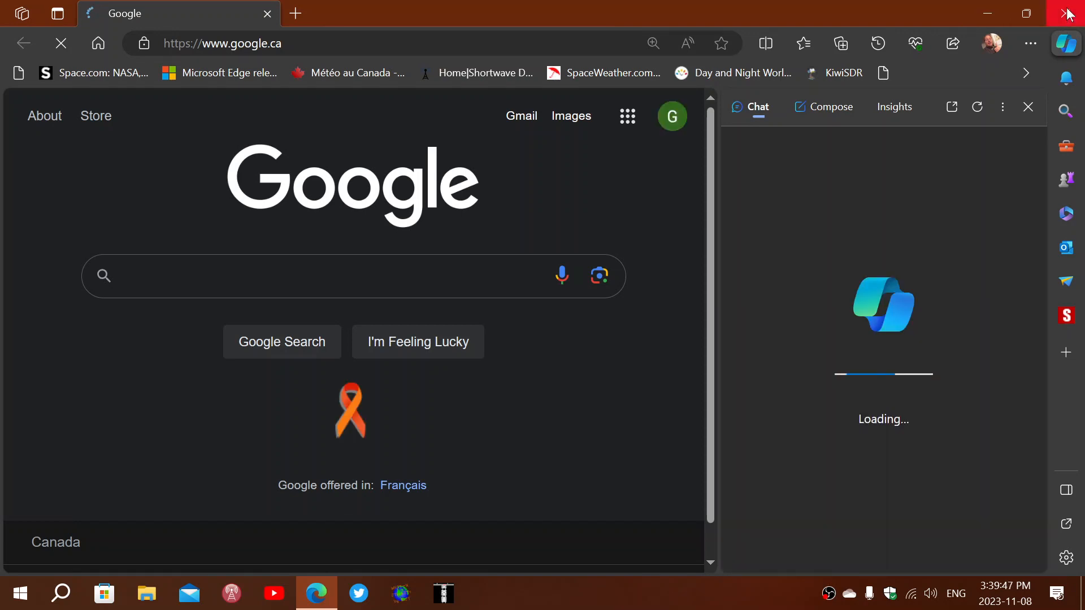
pyautogui.moveTo(1067, 43)
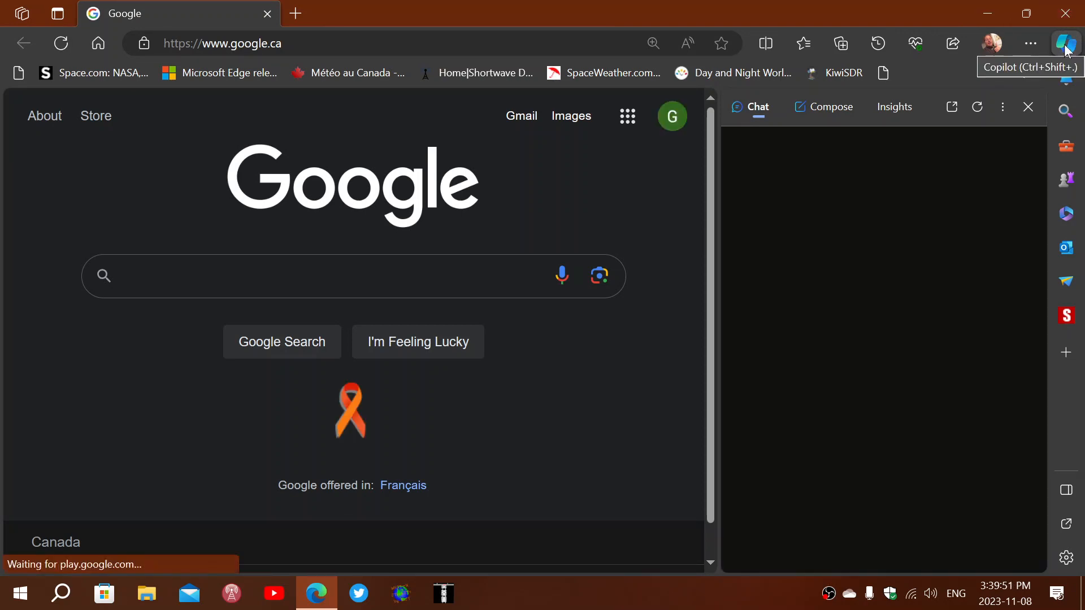
pyautogui.click(311, 275)
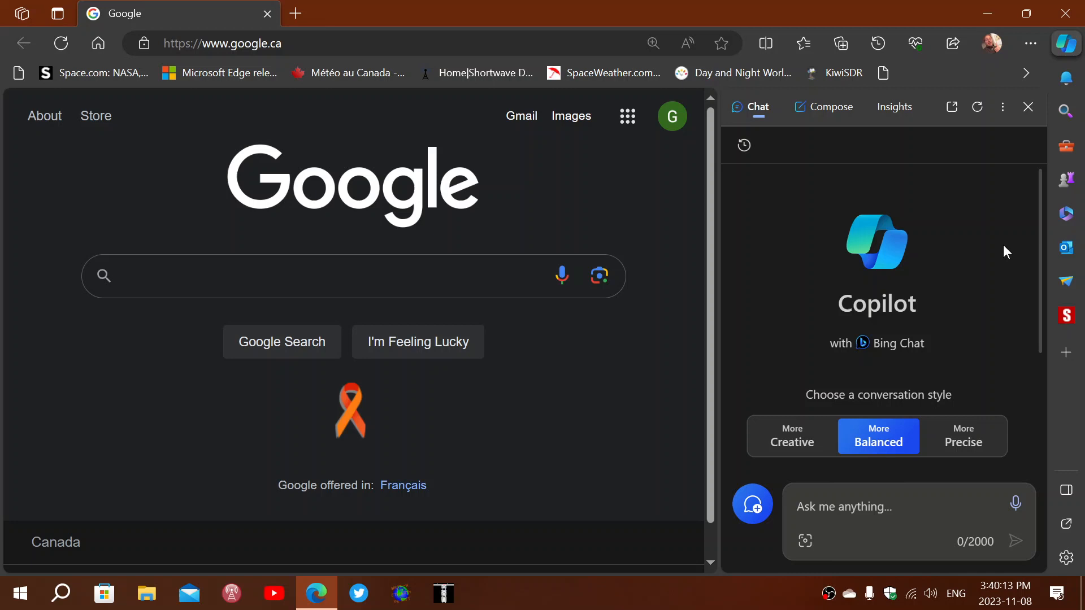
pyautogui.click(311, 275)
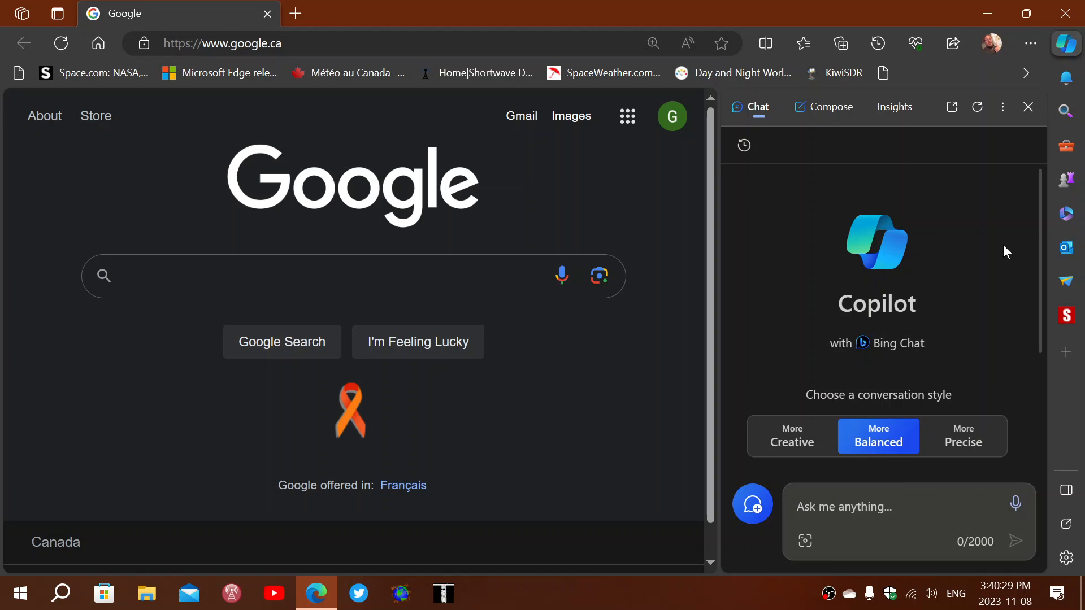
pyautogui.click(312, 276)
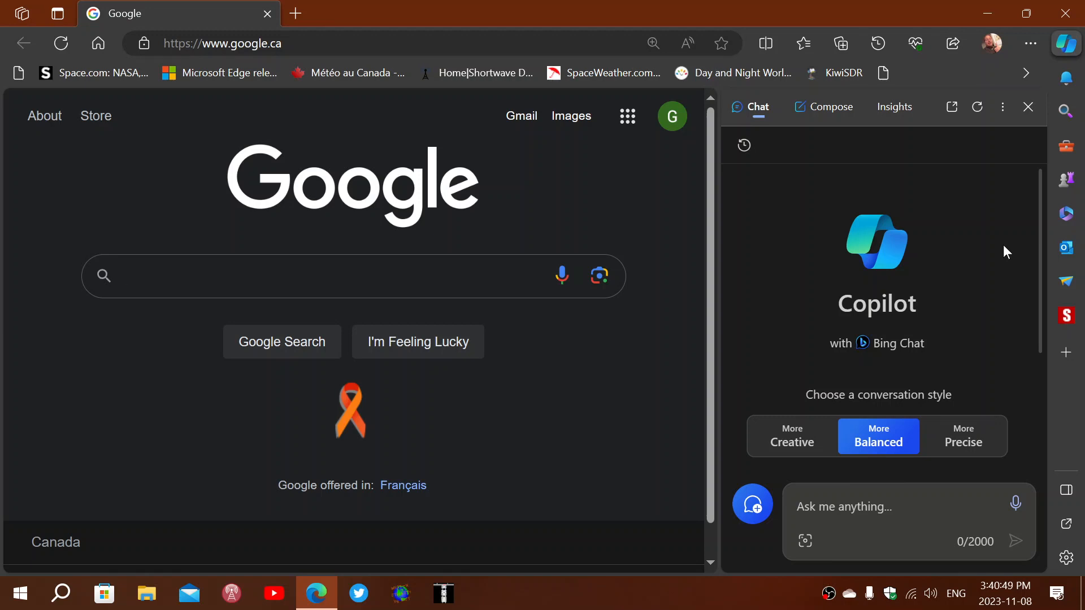
pyautogui.click(312, 276)
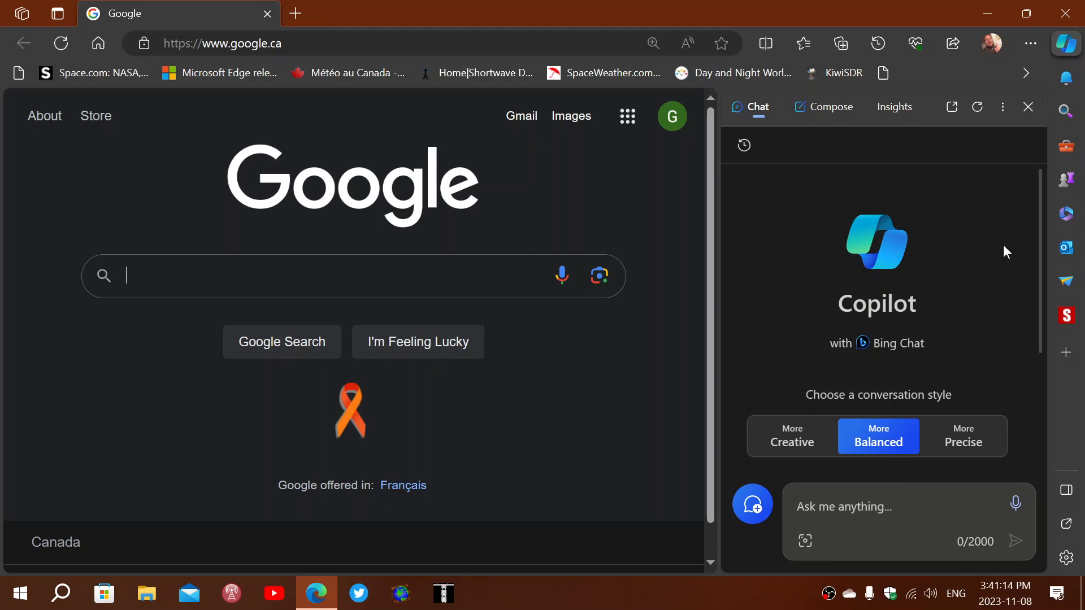
pyautogui.moveTo(1030, 106)
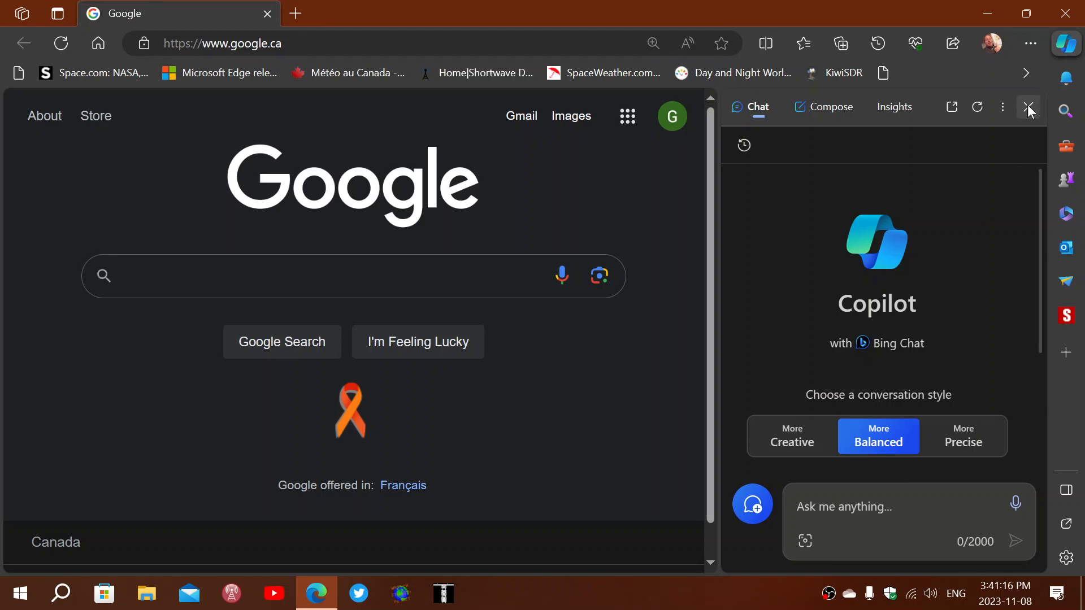
# Close the Copilot sidebar, then close the Edge window to reveal the desktop.
pyautogui.click(1029, 106)
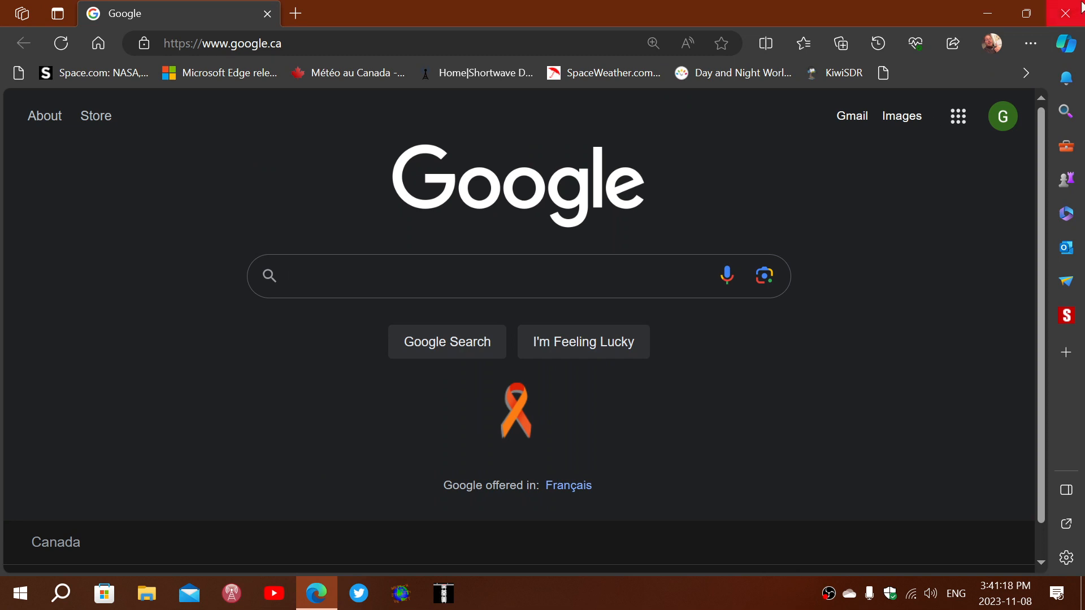
pyautogui.click(1072, 13)
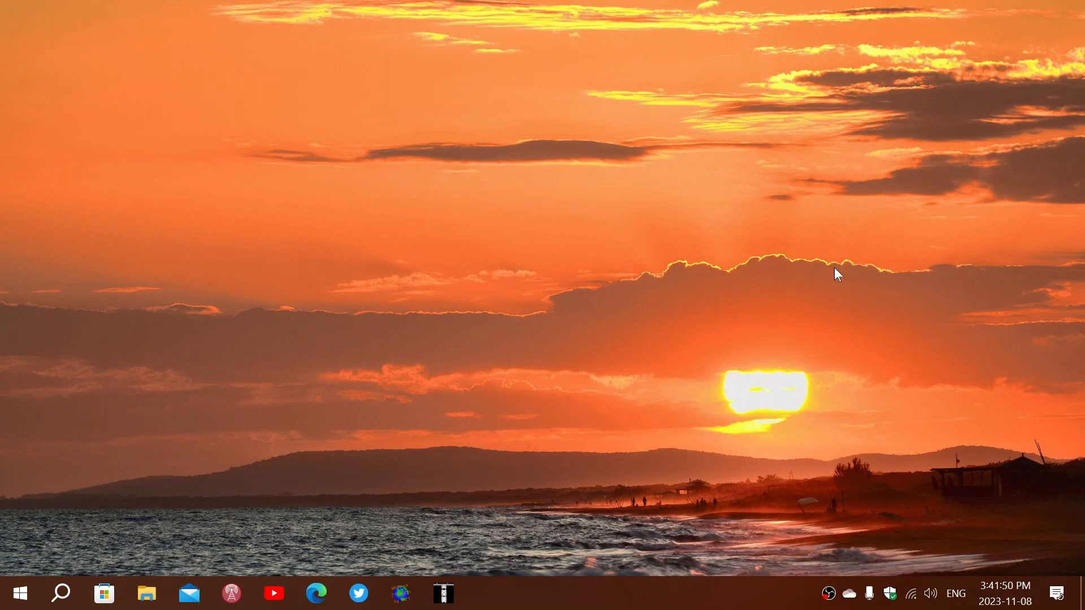
pyautogui.moveTo(823, 332)
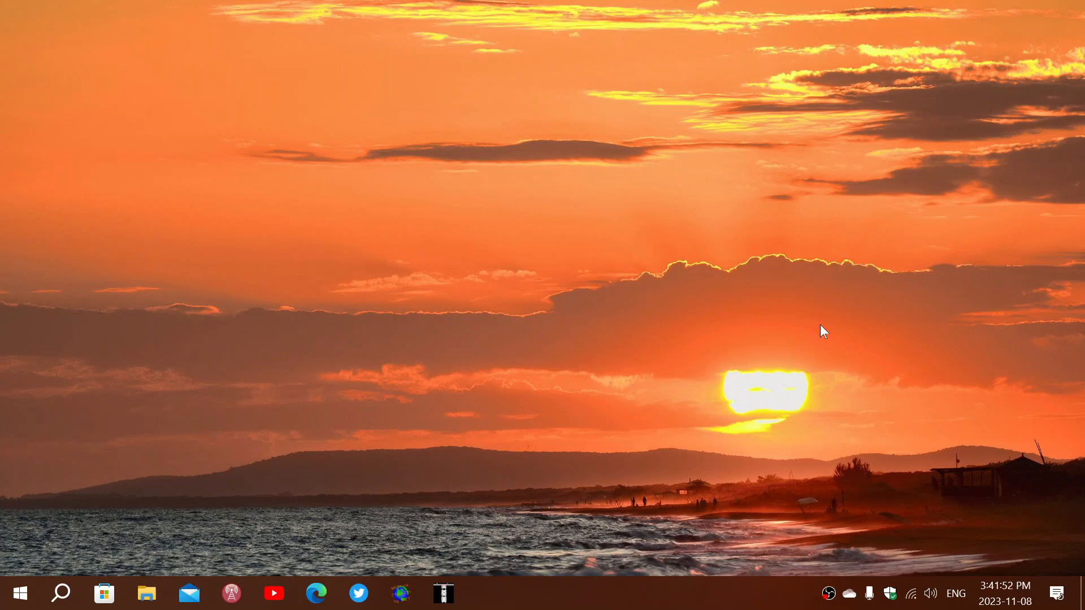
pyautogui.moveTo(743, 601)
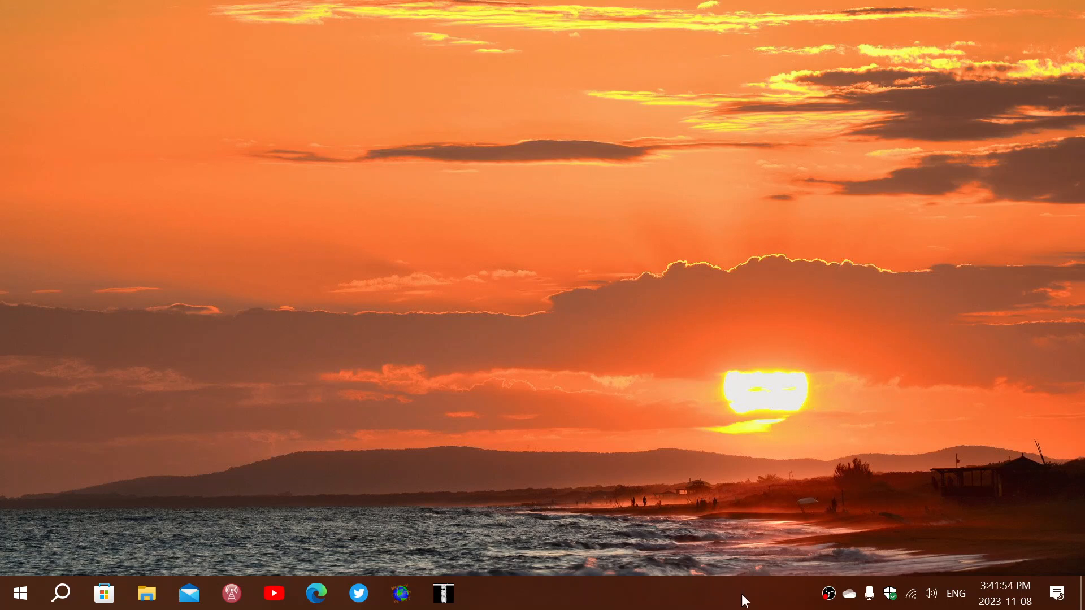